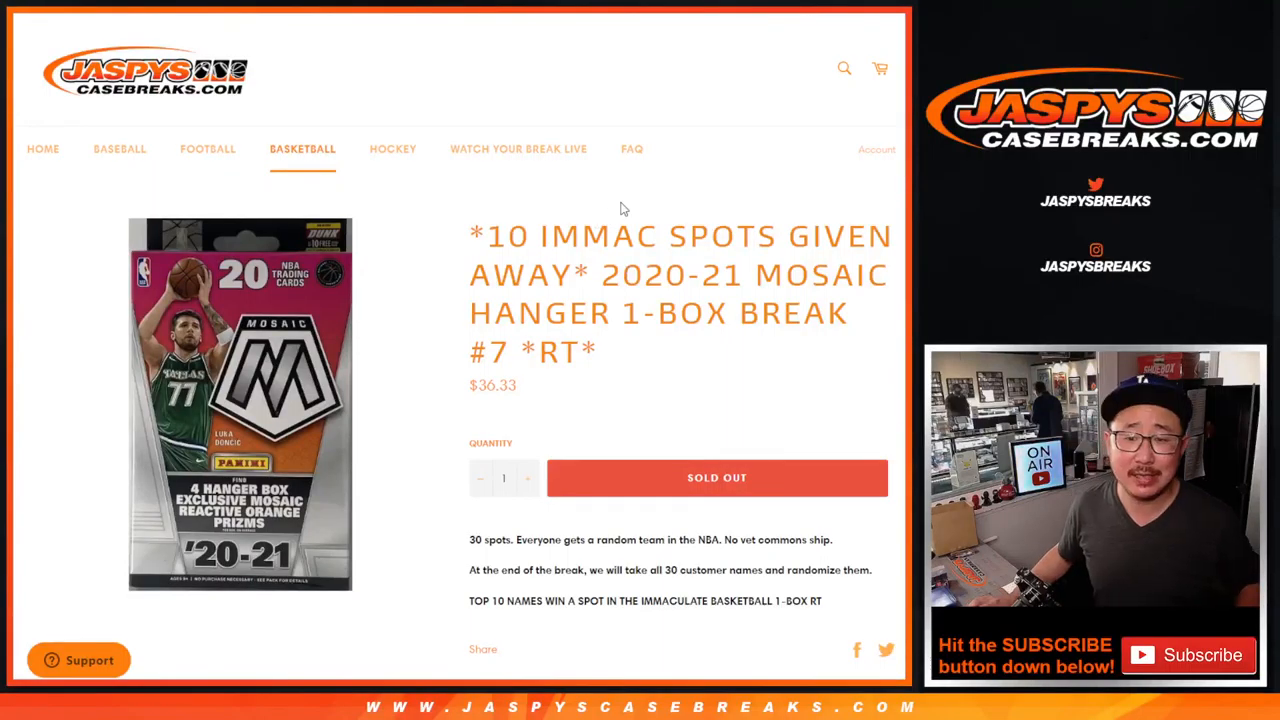
Step: Scroll through the sold-out Mosaic hanger break listing on the product page
left_click_drag(600, 274, 600, 352)
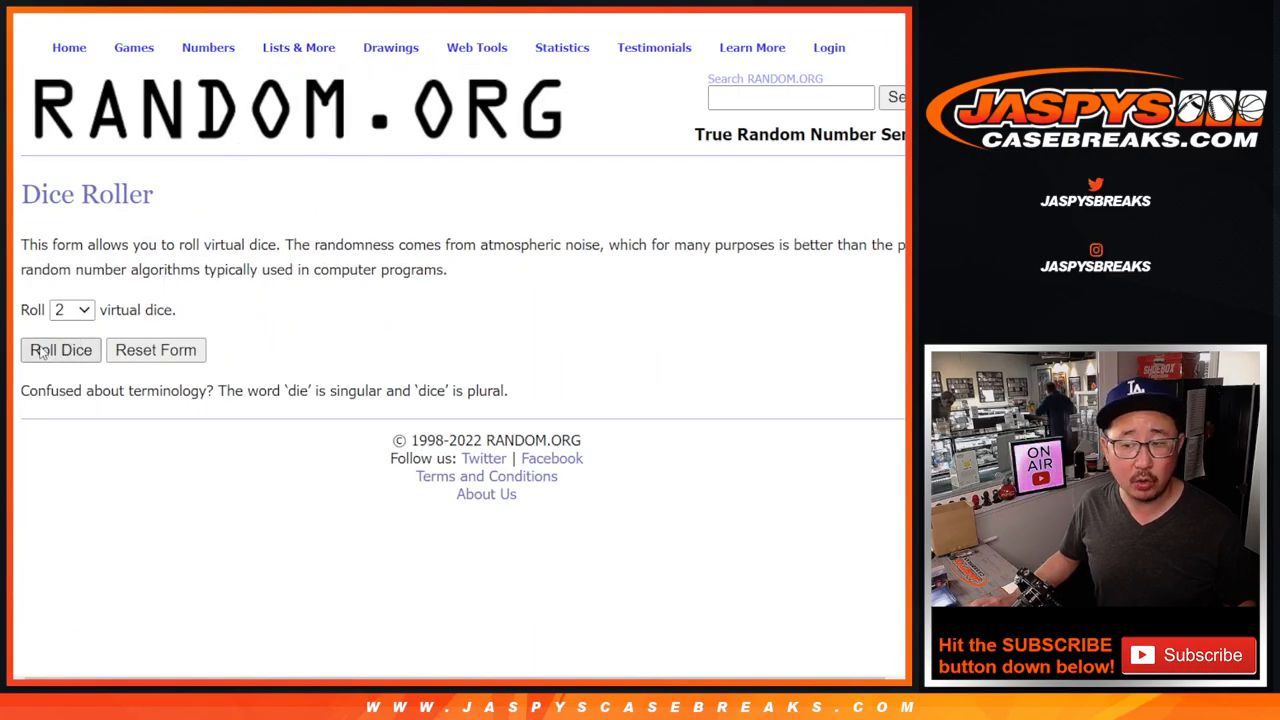
Step: Roll the two dice, then randomize the 30 customer names twice and review the final order
left_click(60, 350)
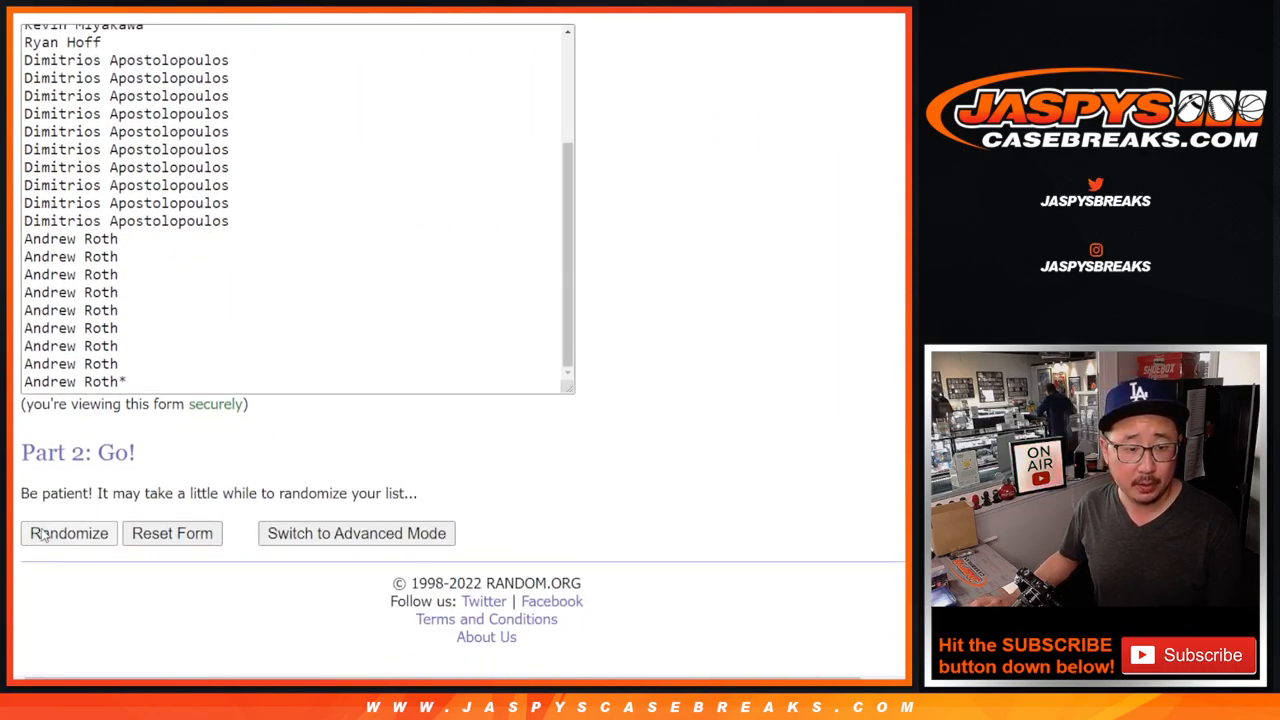
left_click(68, 532)
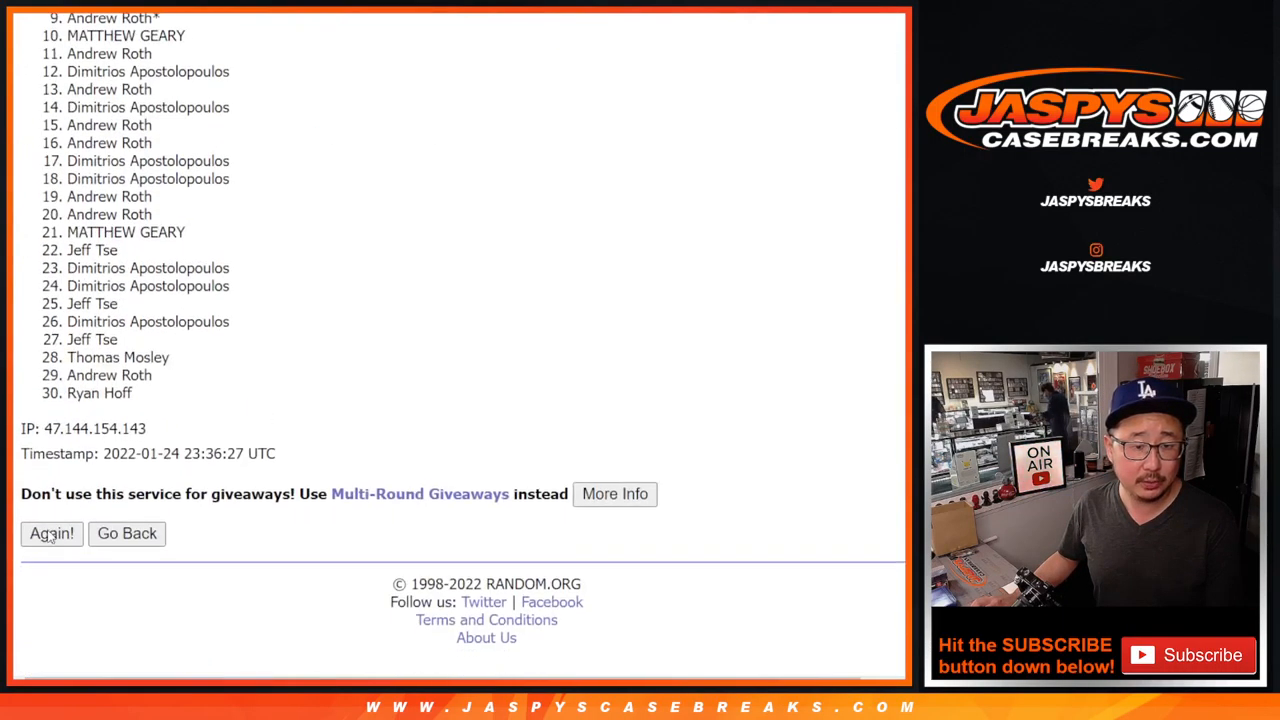
left_click(52, 532)
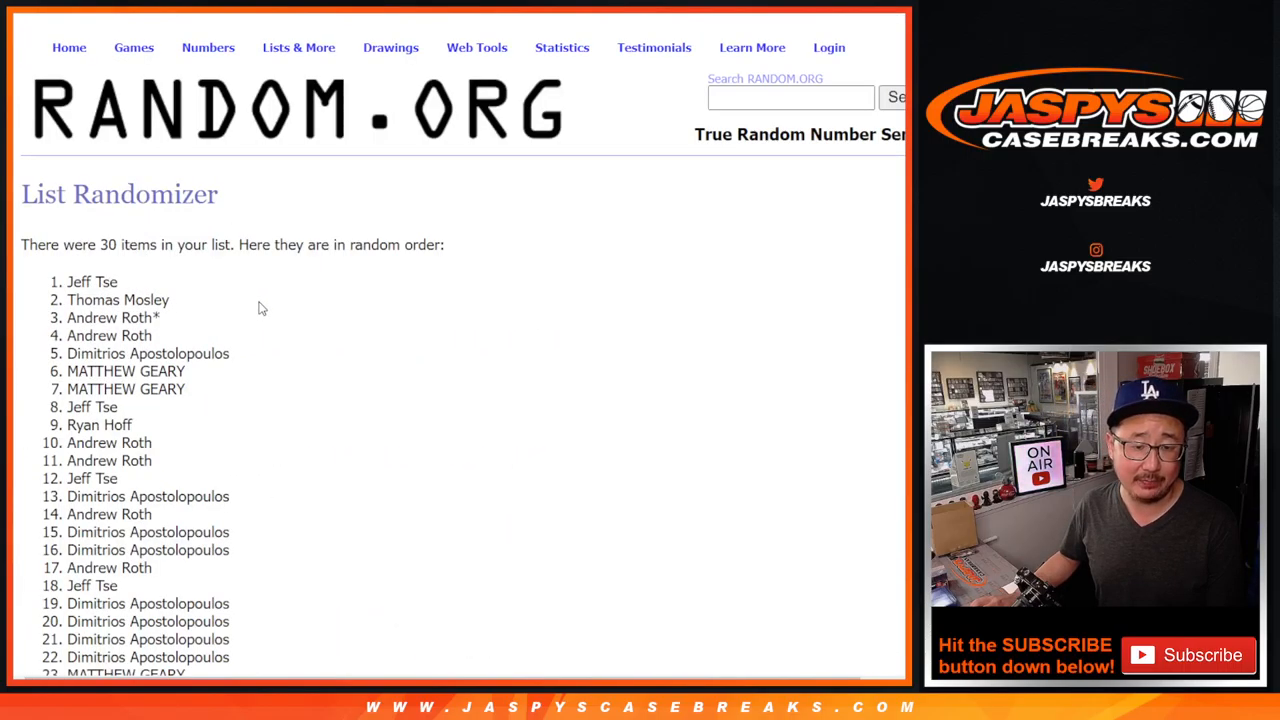
scroll("down", 3)
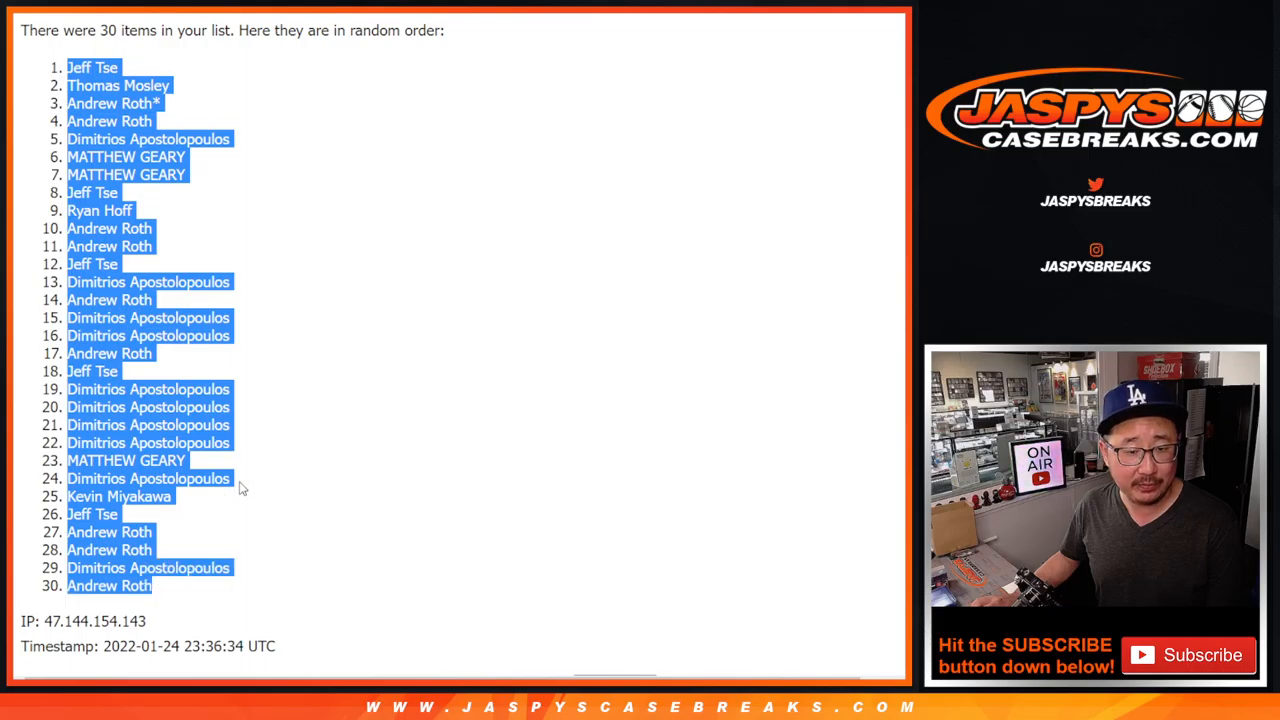
scroll("down", 3)
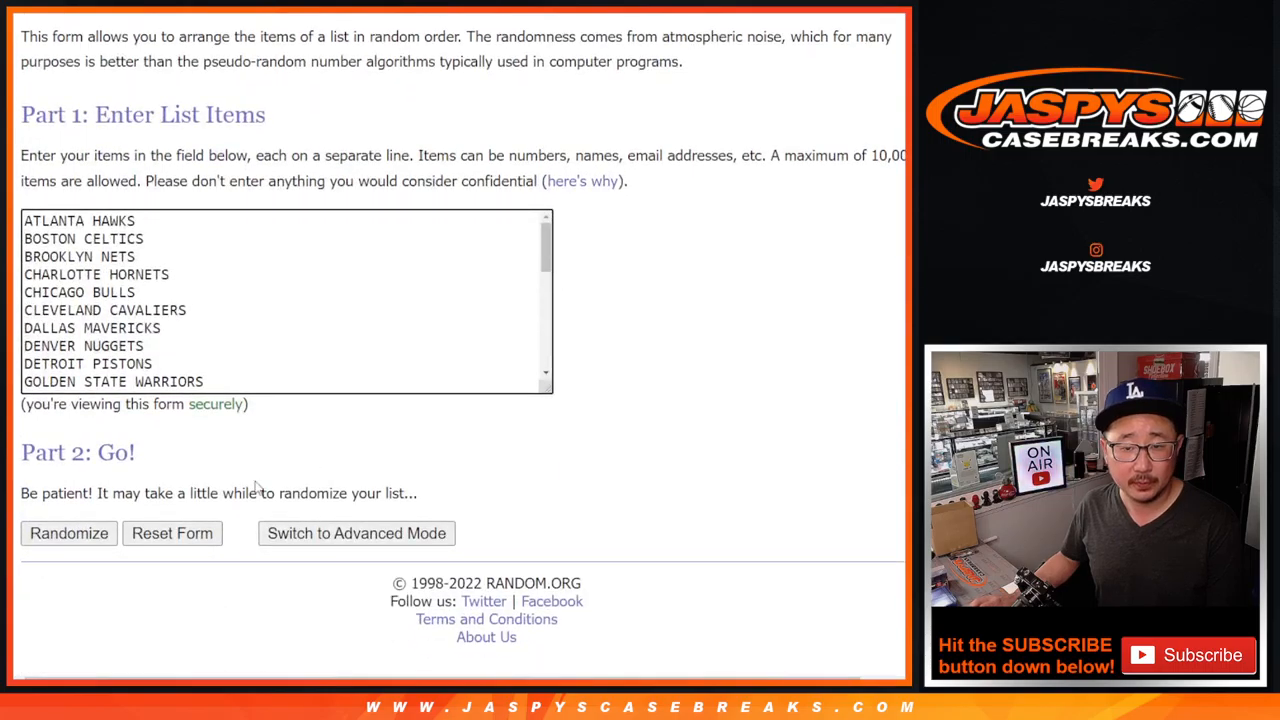
Step: Randomize the 30 NBA team names five times to settle on a final team order
left_click(68, 532)
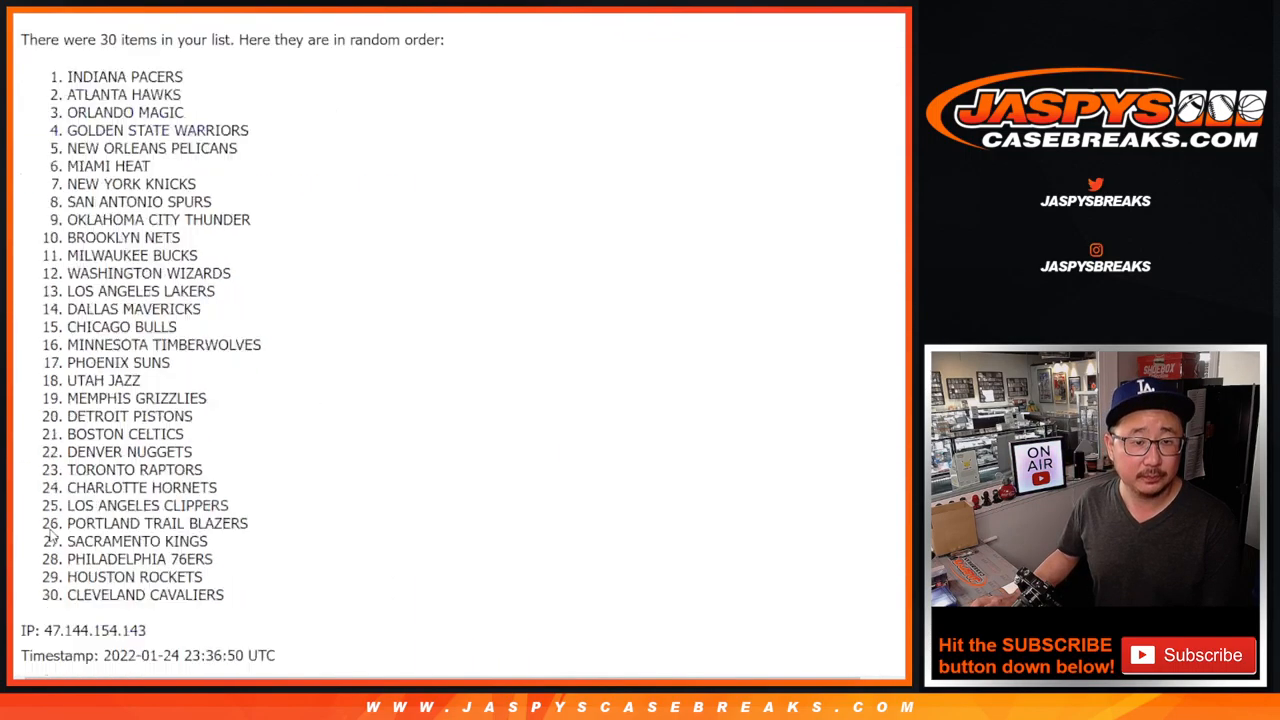
left_click(52, 532)
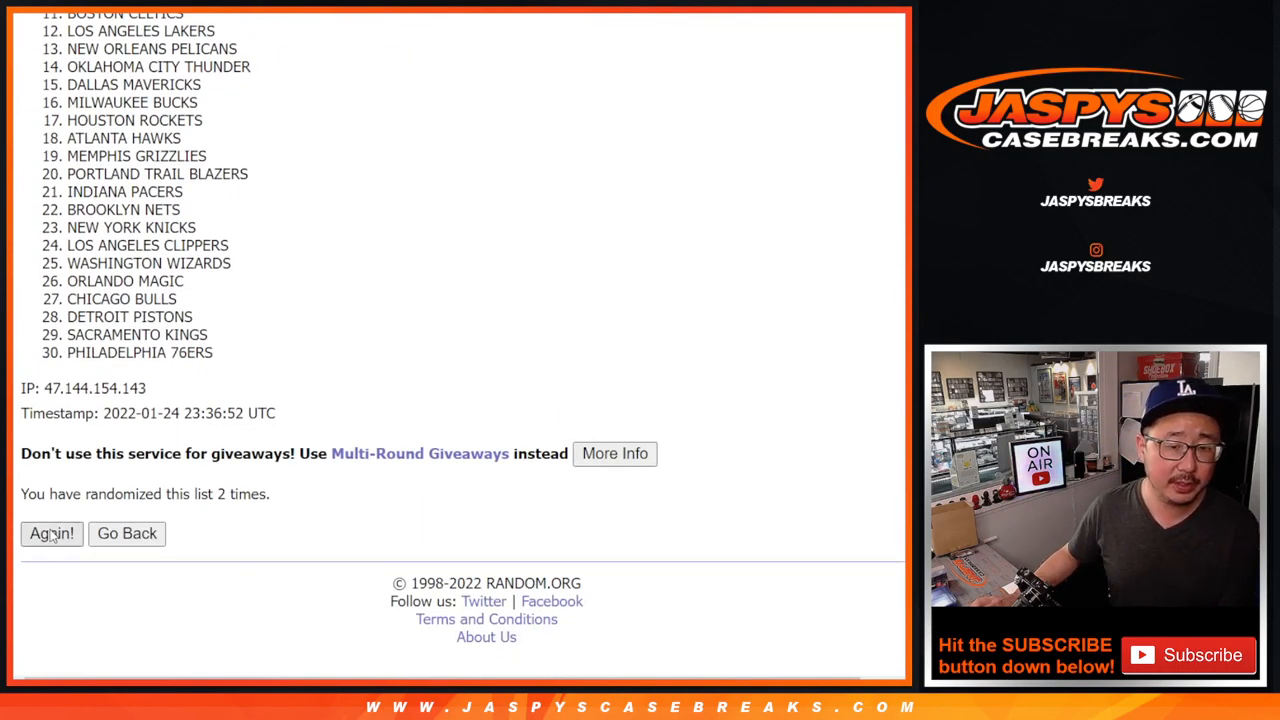
left_click(52, 532)
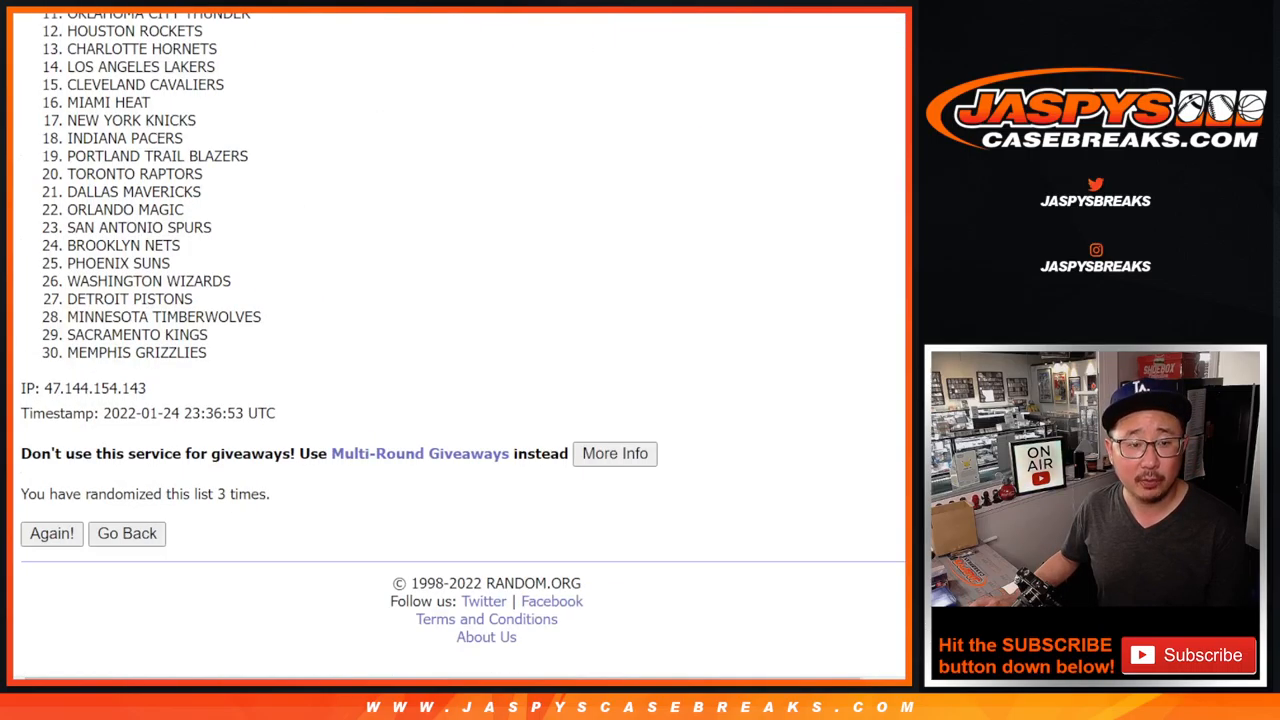
left_click(52, 532)
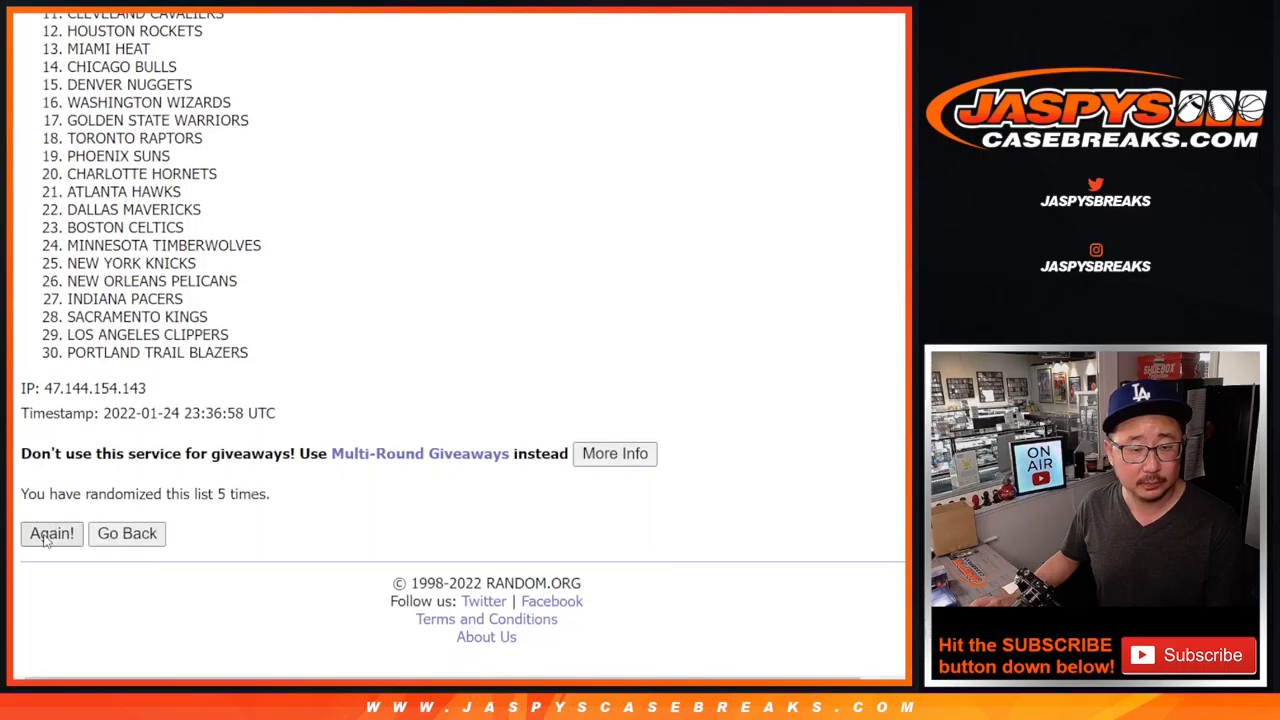
left_click(52, 532)
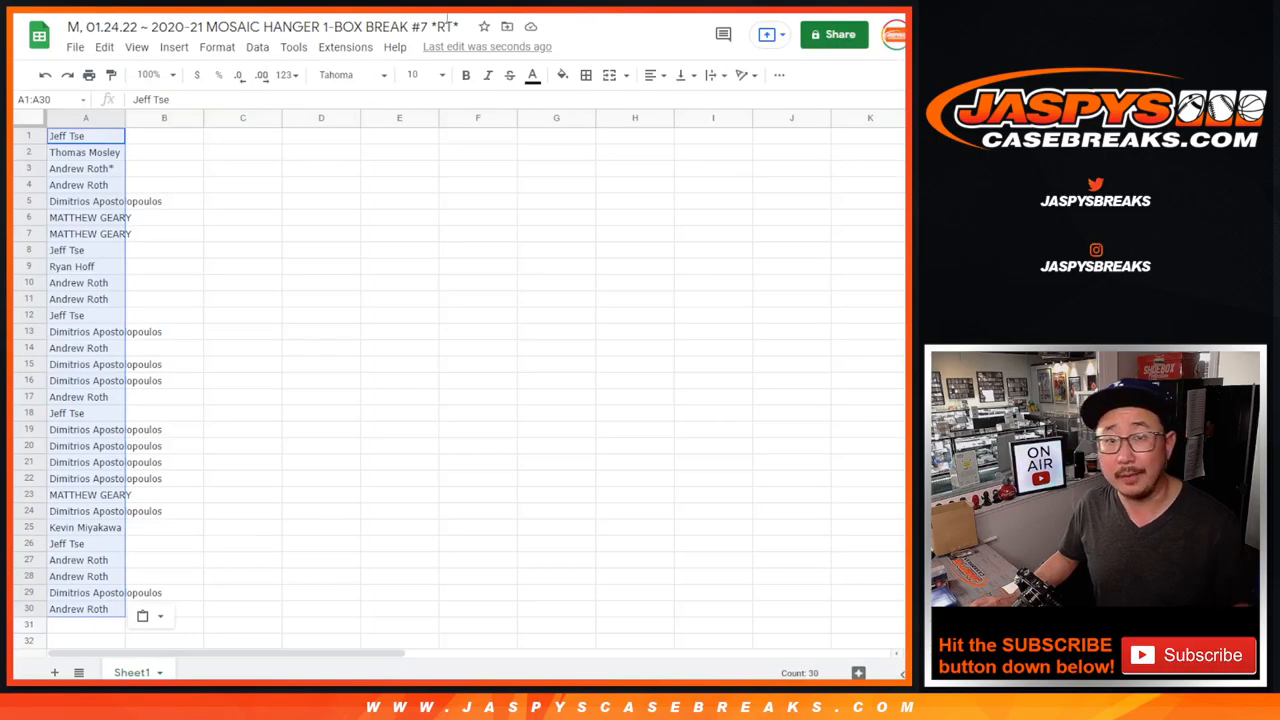
Step: Paste the shuffled teams into column B beside the names and zoom to check all 30 pairings
key("ctrl+v")
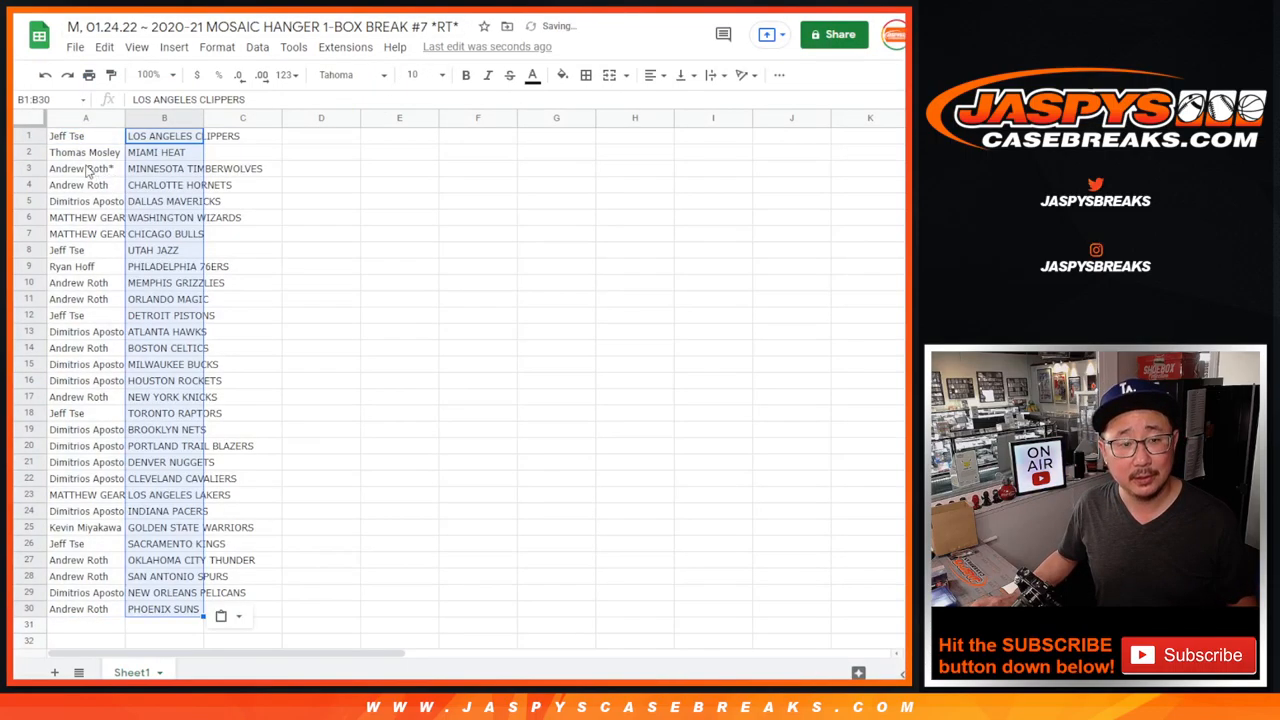
left_click(348, 74)
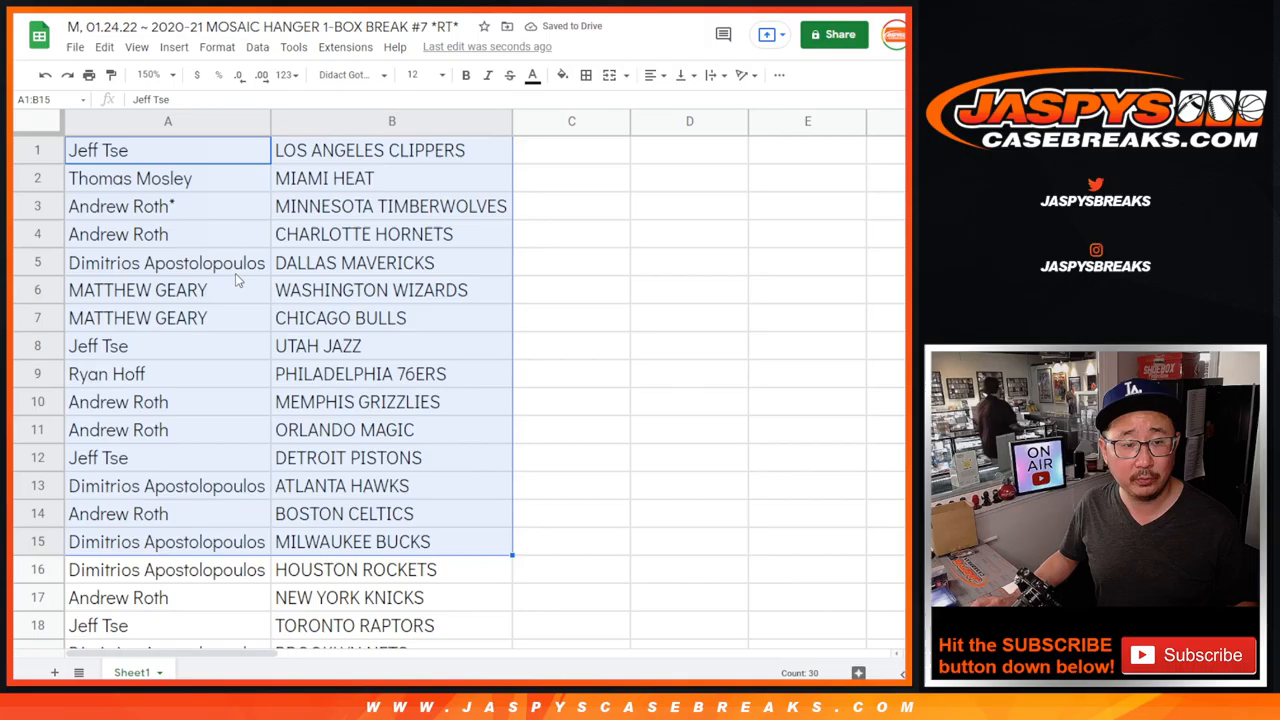
scroll("down", 3)
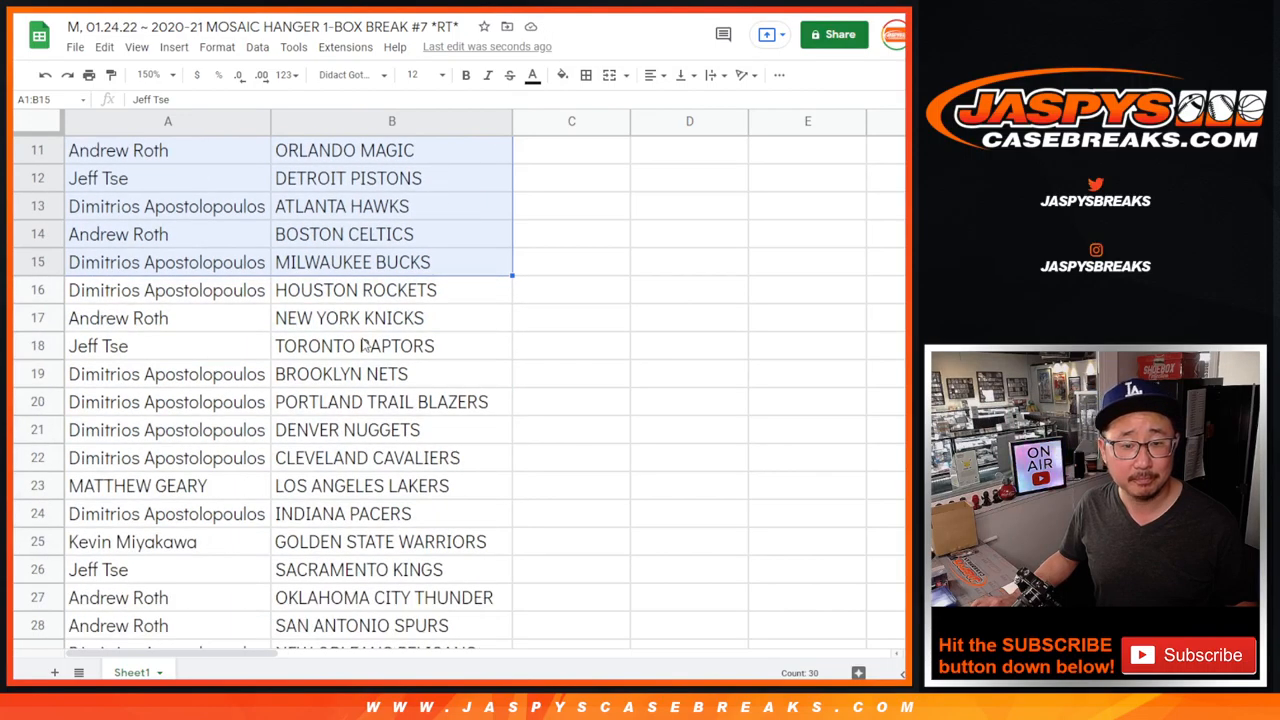
scroll("down", 3)
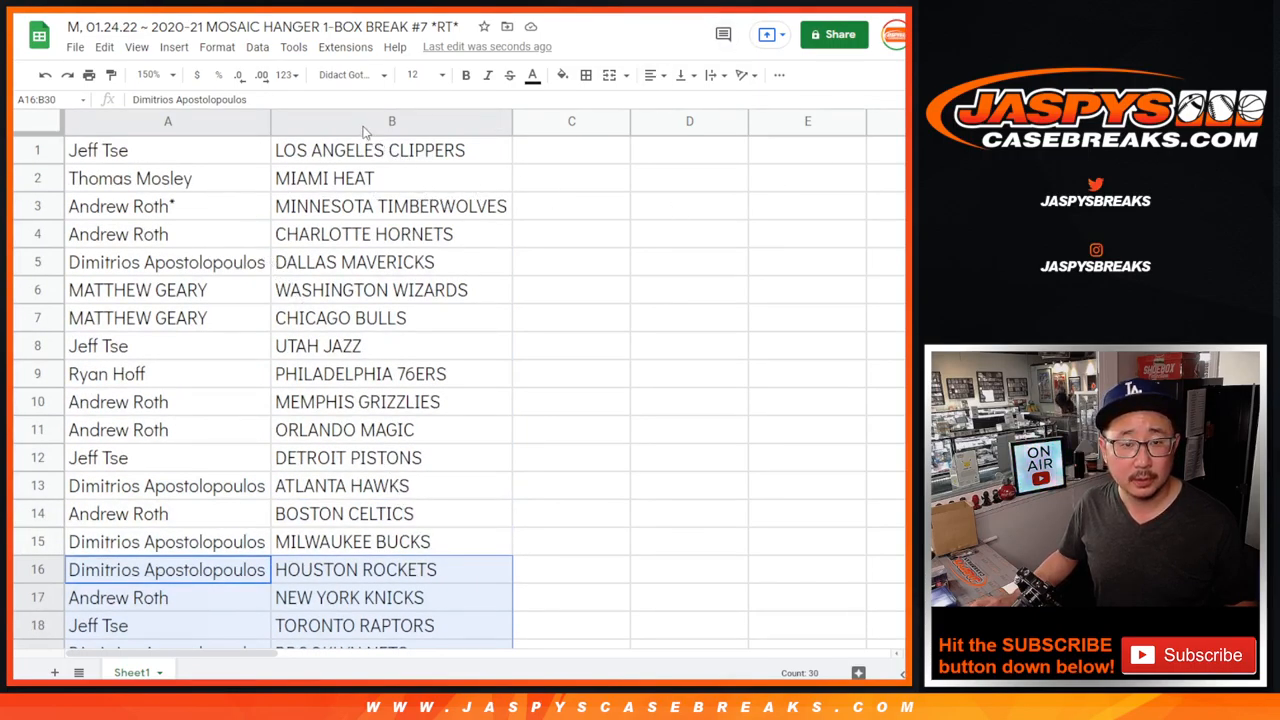
left_click(148, 74)
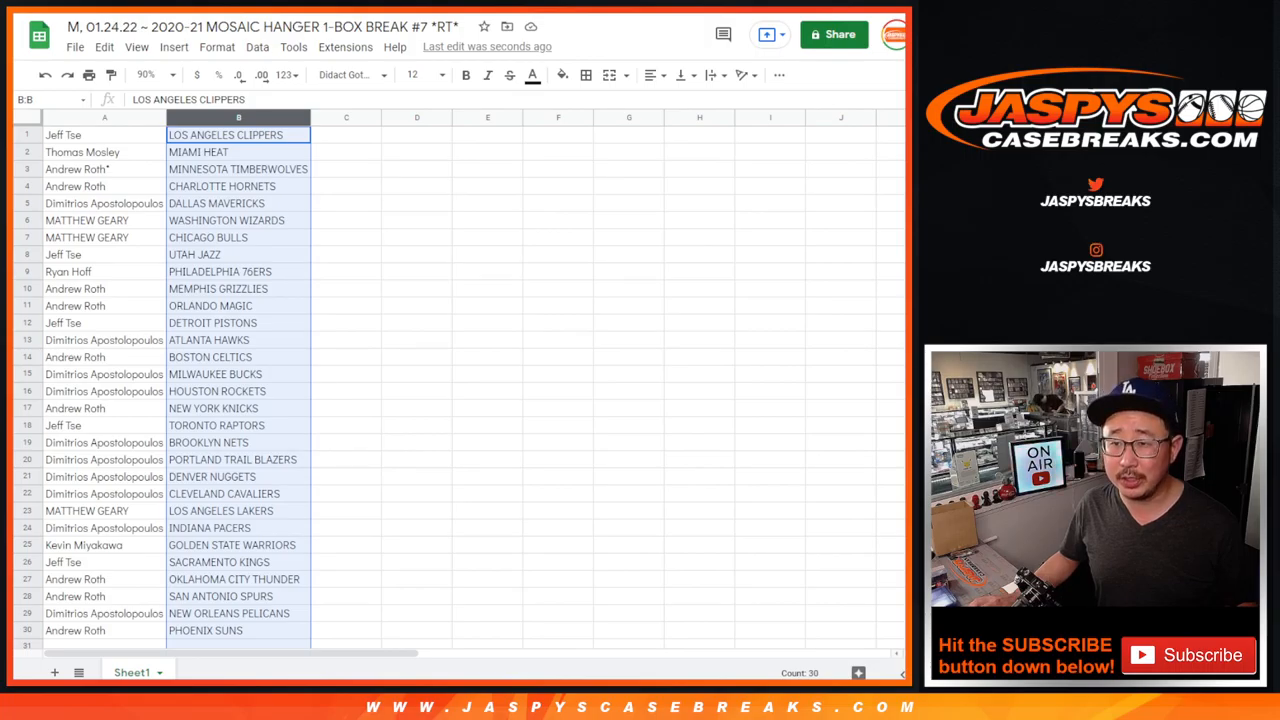
Step: Sort the whole sheet A to Z by the team column
right_click(238, 136)
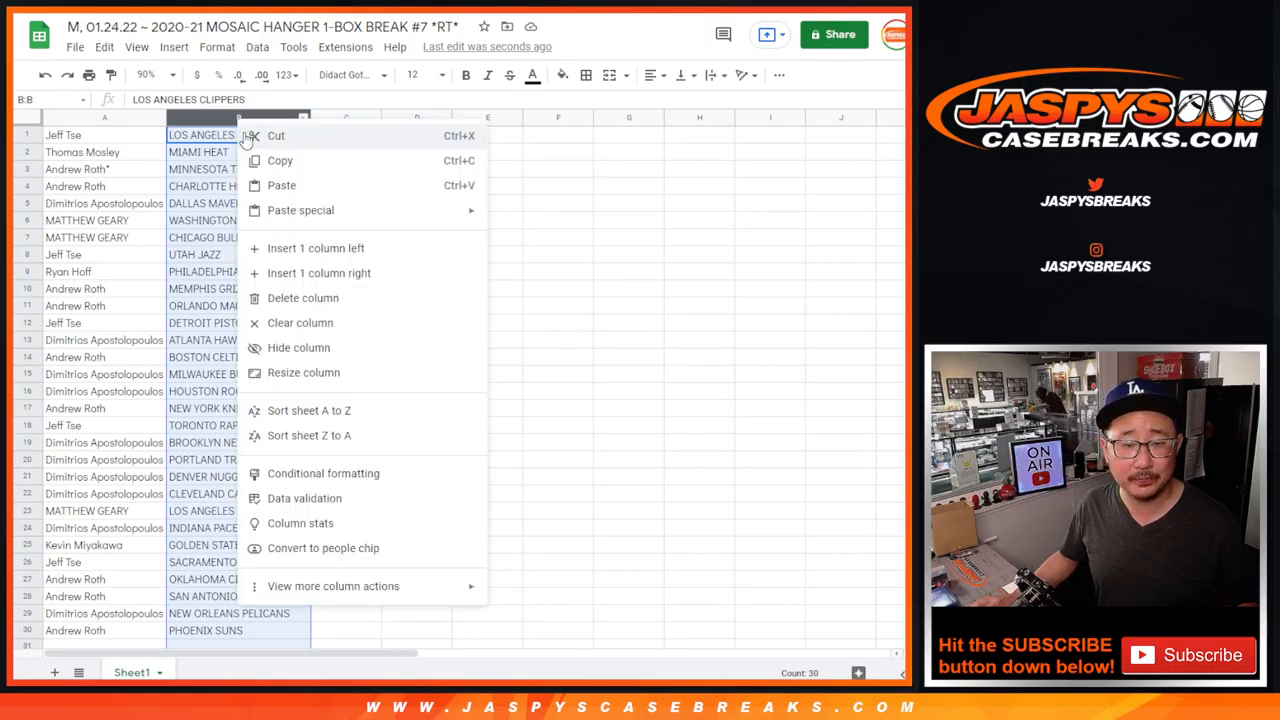
left_click(308, 410)
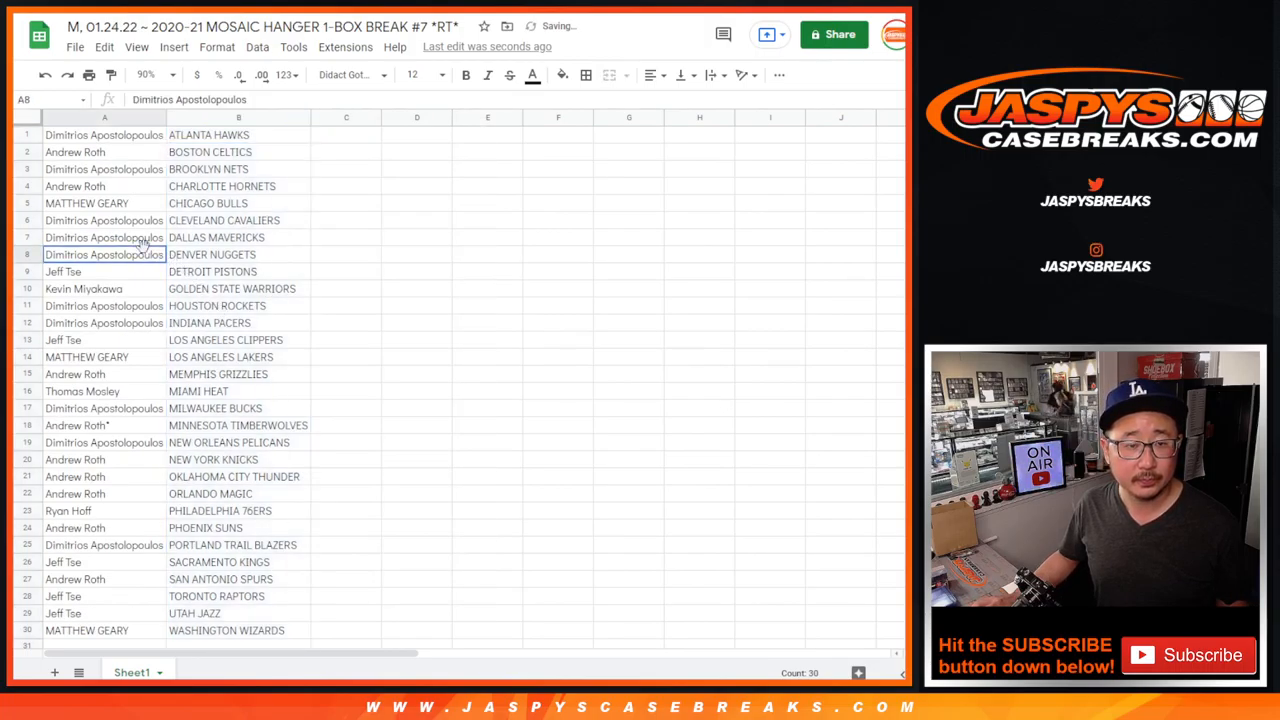
left_click(586, 76)
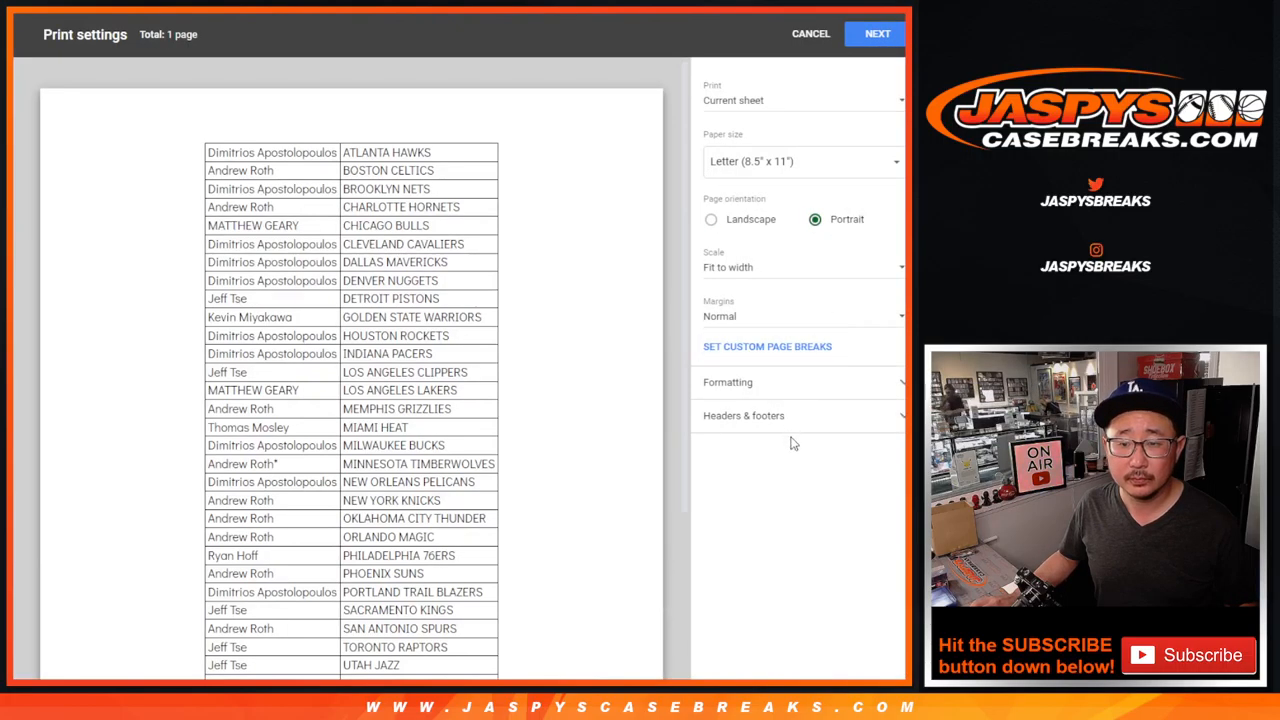
Step: Keep the workbook title in the header and send the sorted break list to the printer
left_click(744, 414)
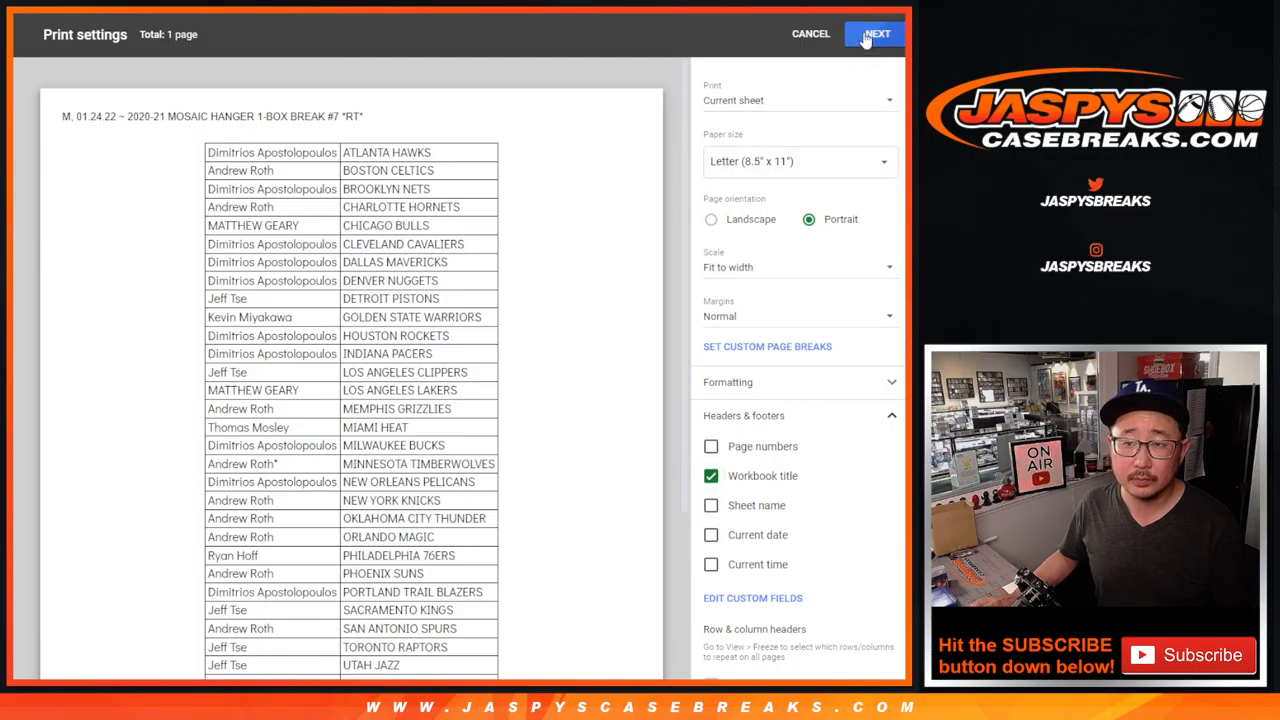
left_click(810, 32)
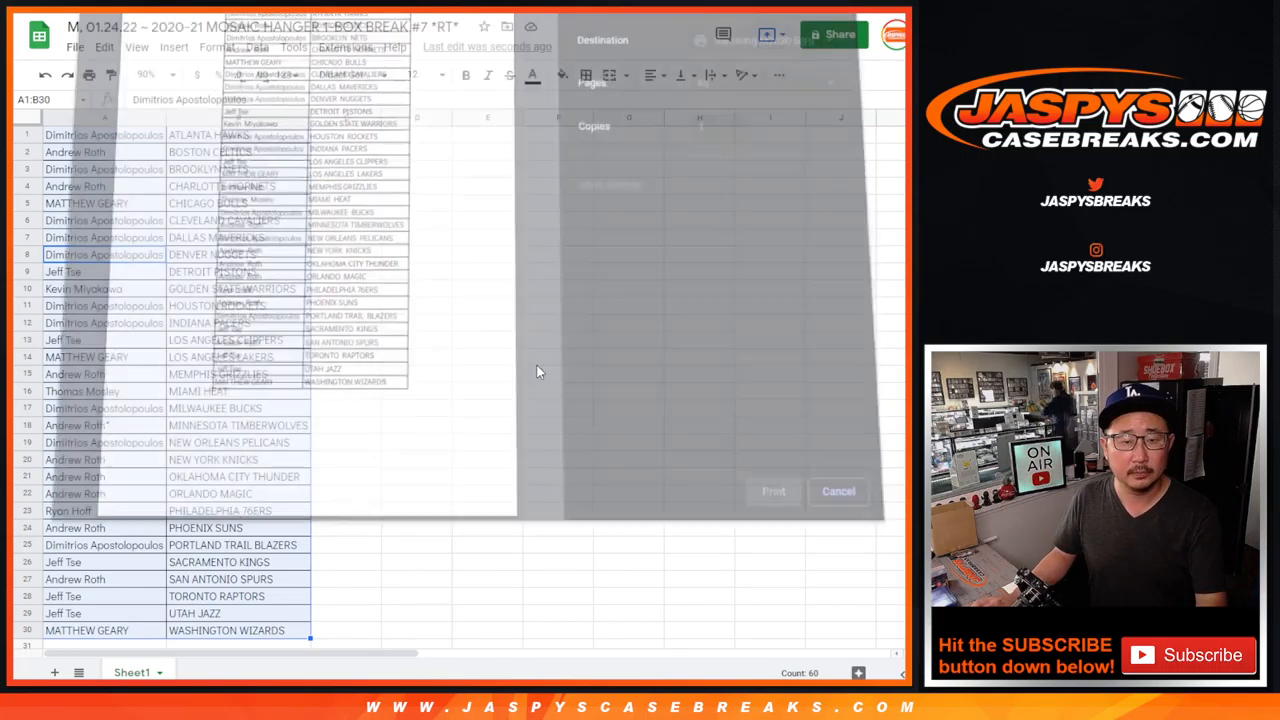
left_click(838, 492)
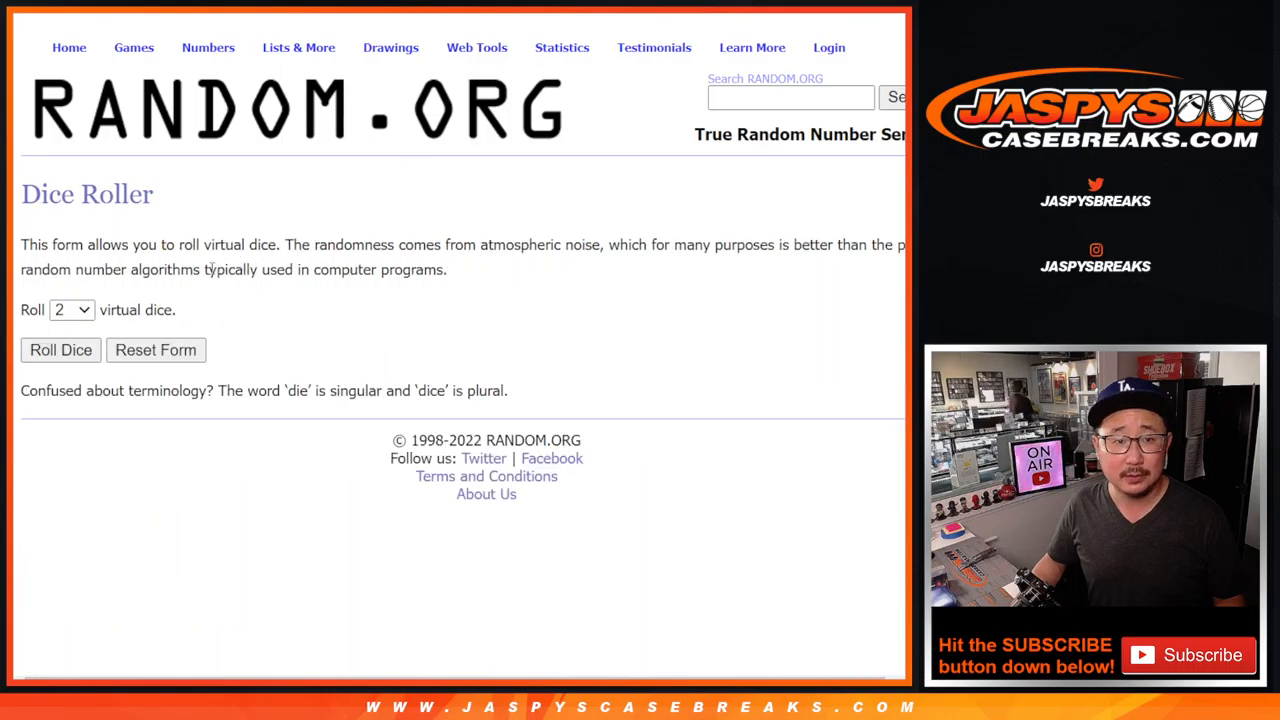
Step: Roll the dice again and randomize the customer names three times for the giveaway
left_click(60, 350)
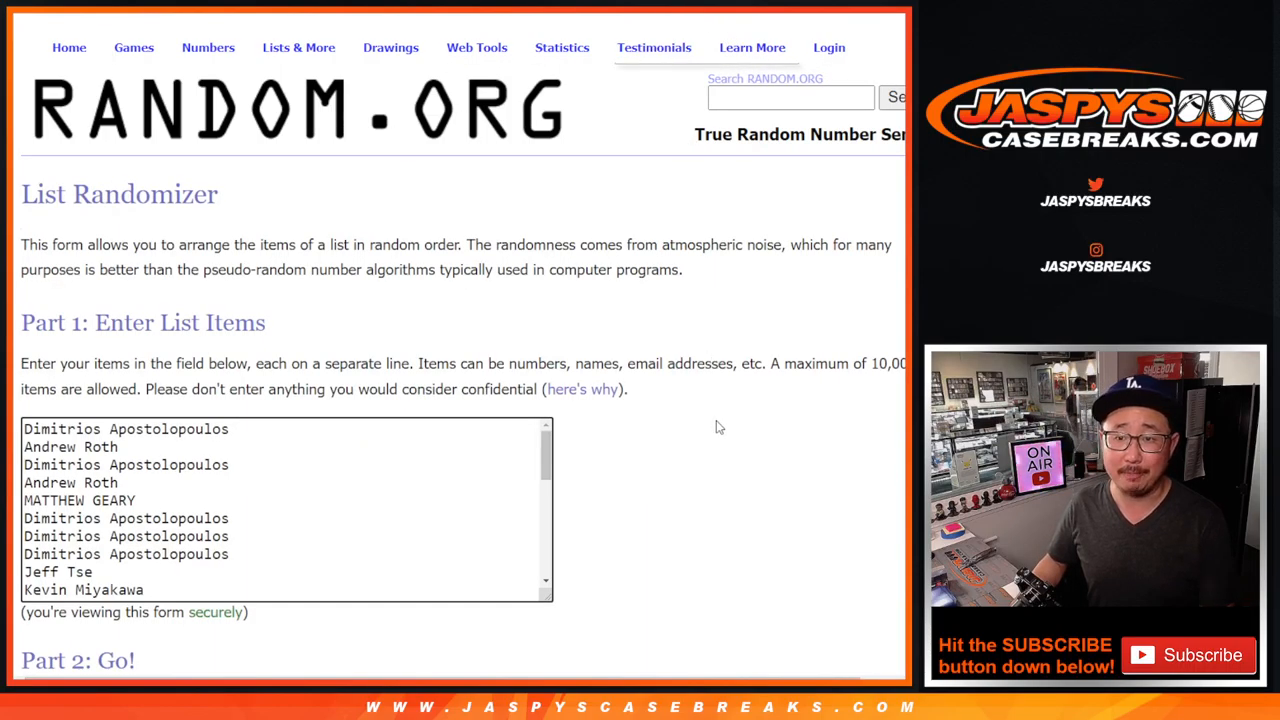
scroll("down", 3)
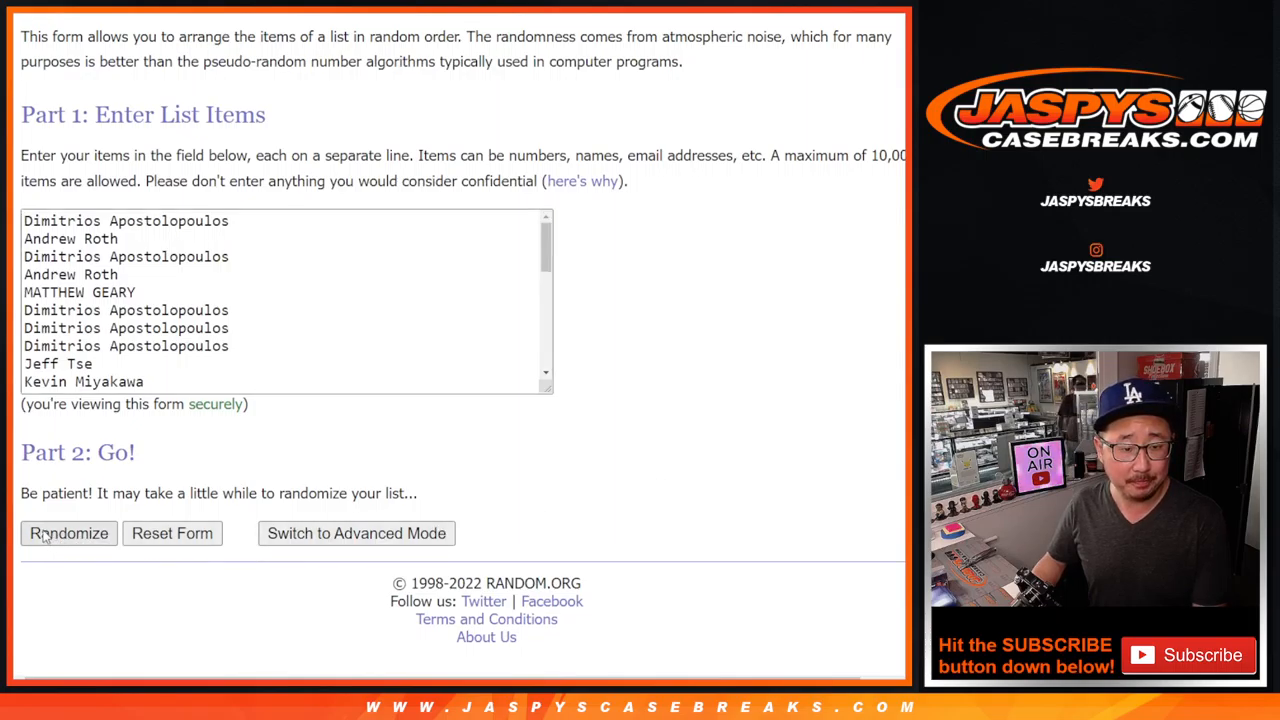
left_click(68, 532)
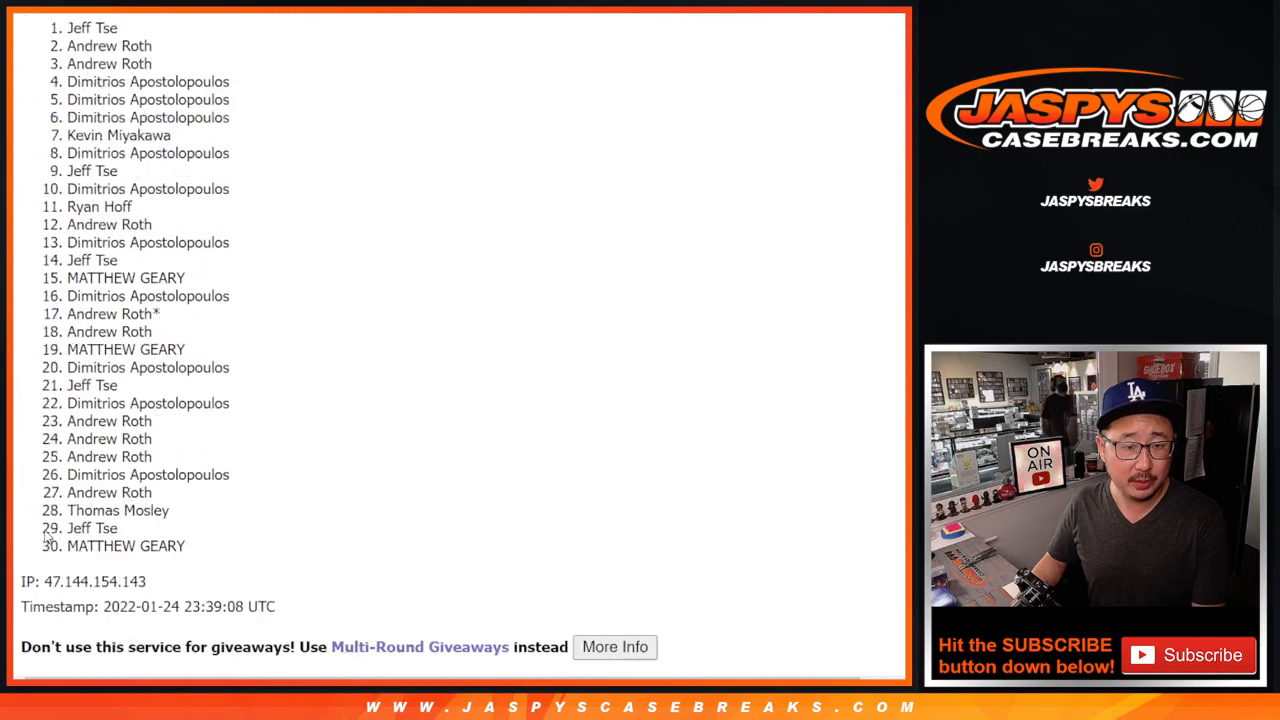
left_click(52, 532)
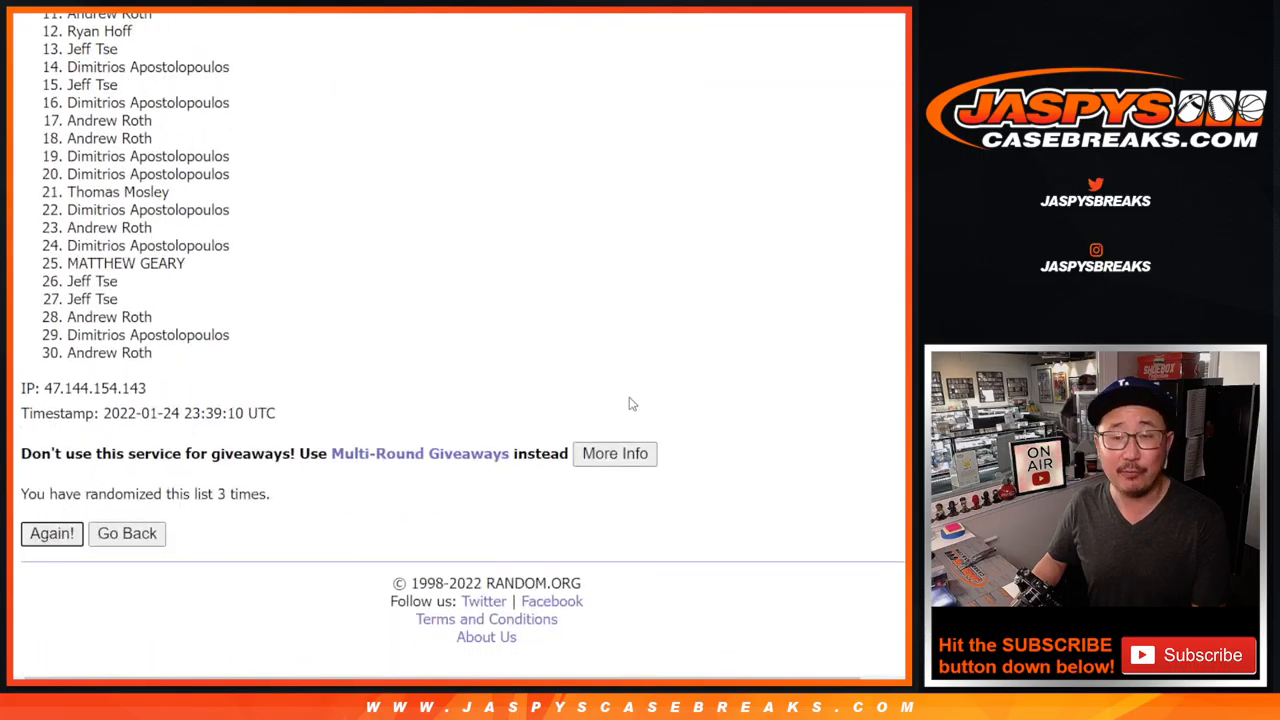
left_click(52, 532)
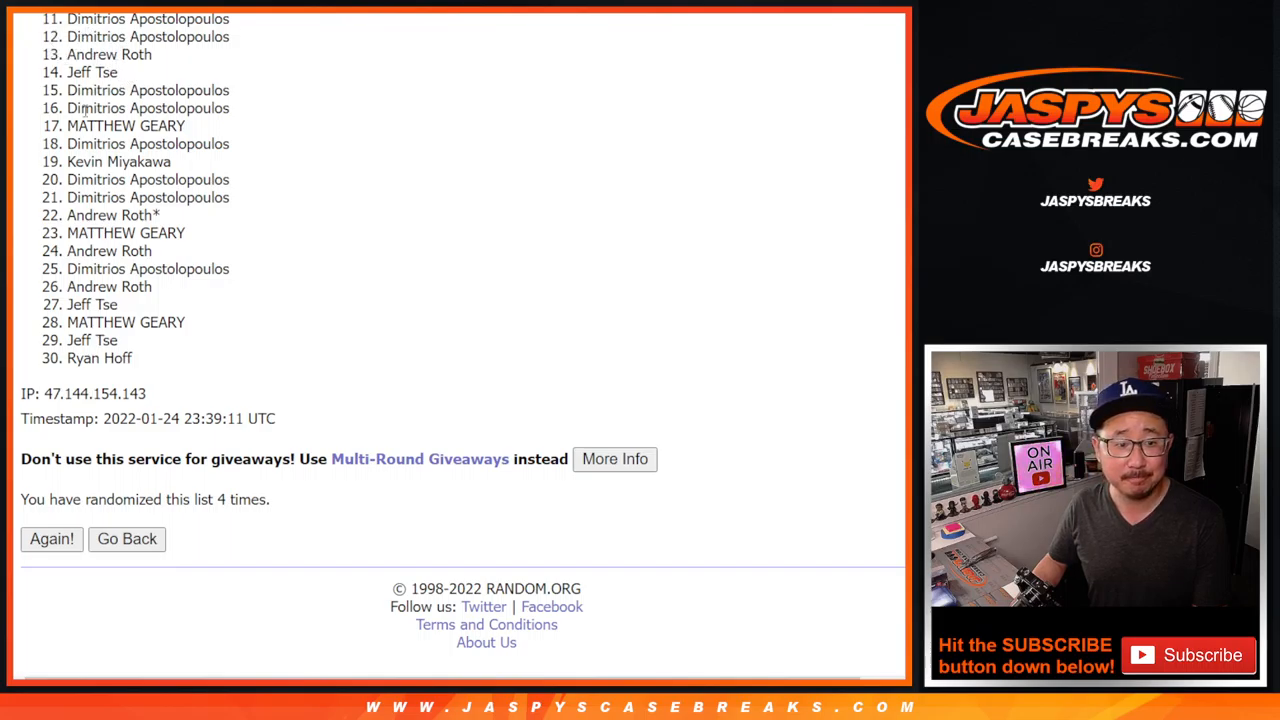
mouse_move(516, 212)
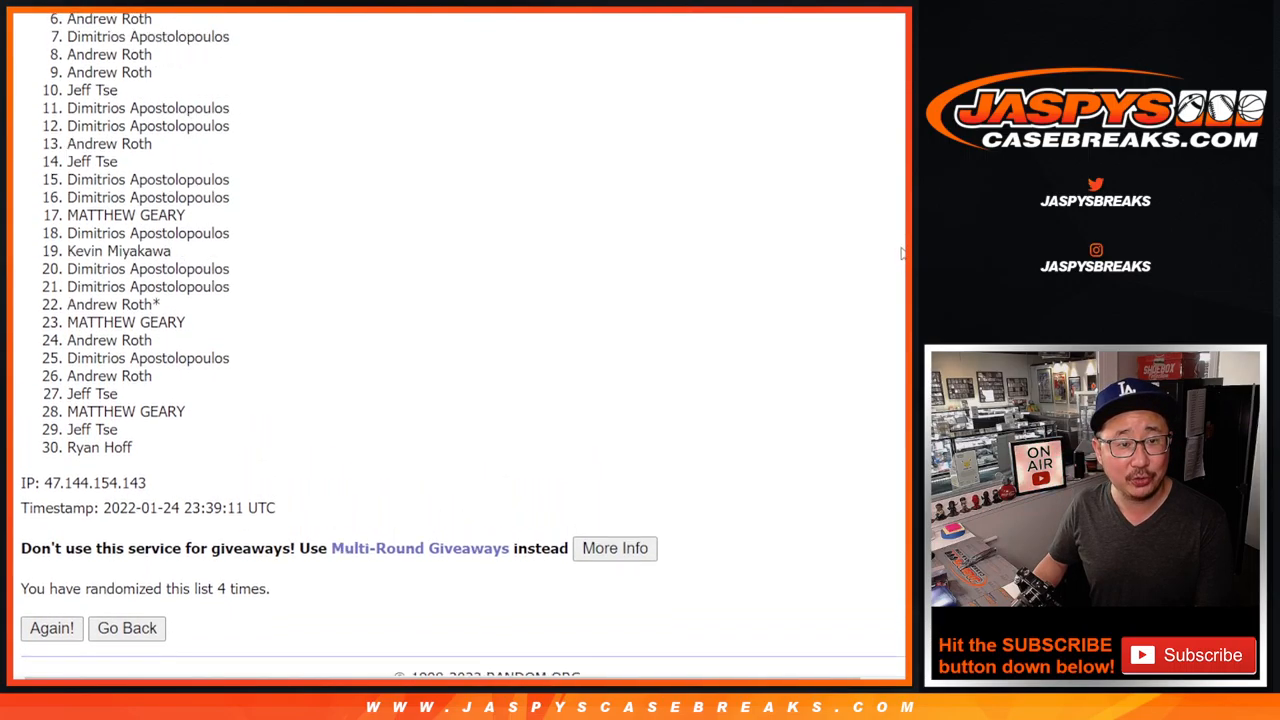
Step: Highlight the first ten names of the final order as giveaway winners
scroll("up", 3)
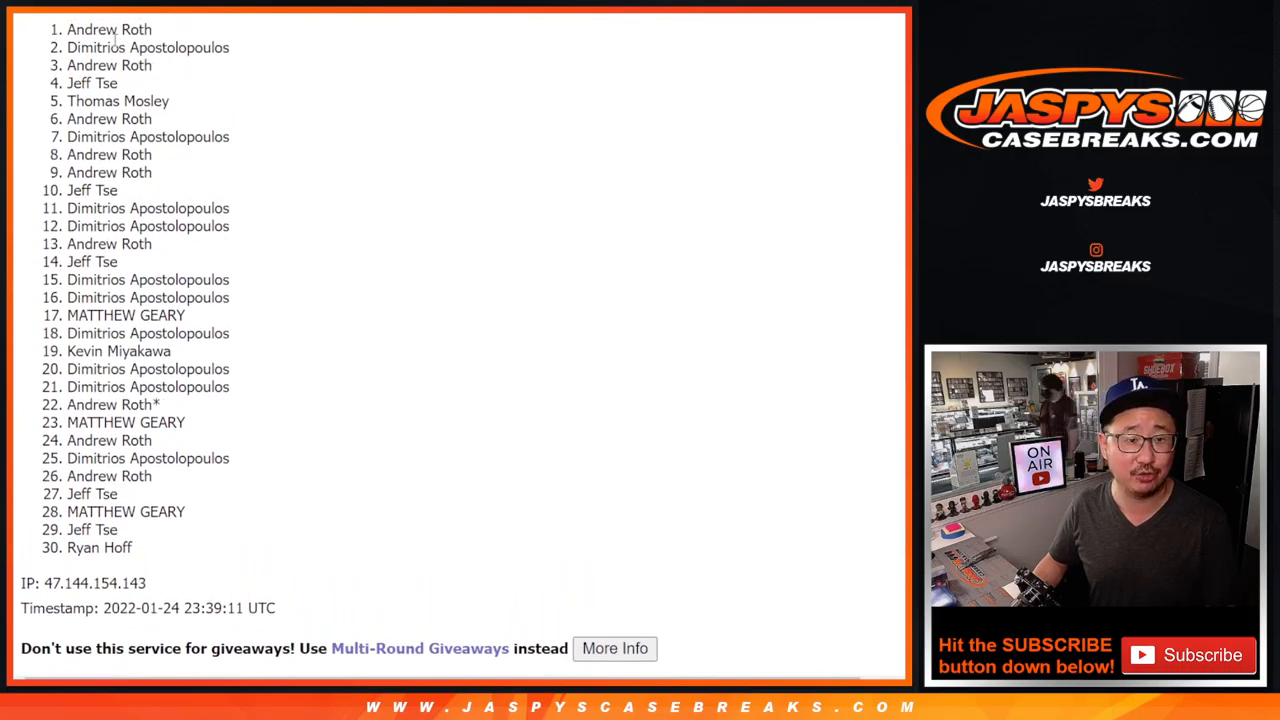
left_click_drag(68, 30, 116, 190)
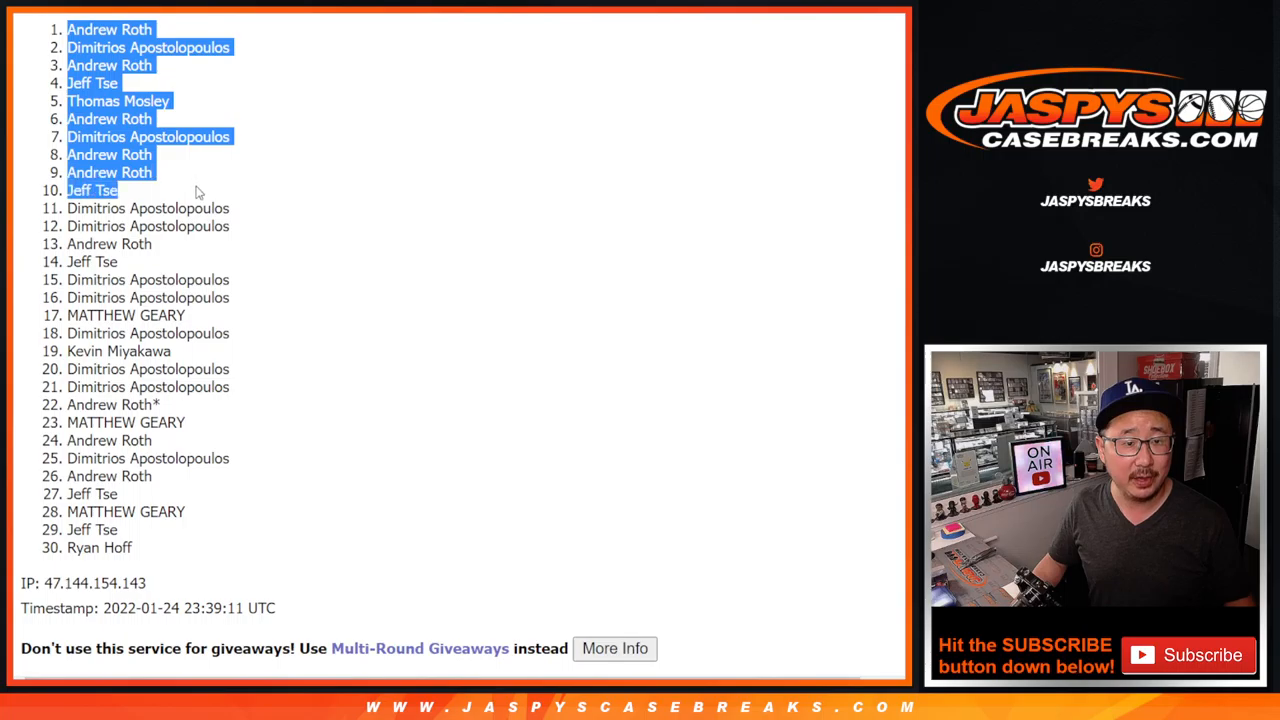